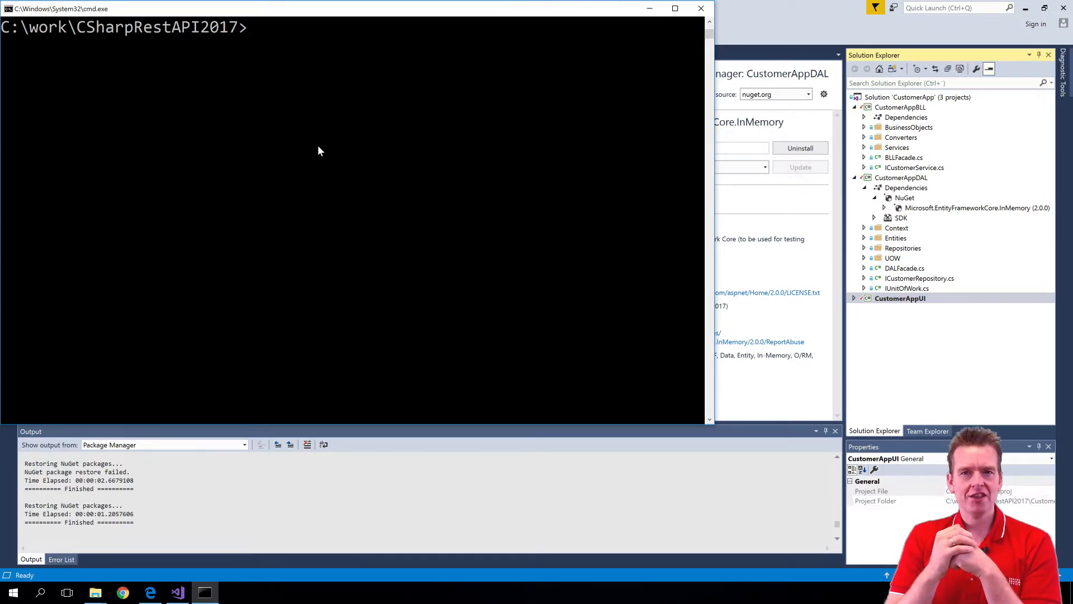
Run git status to list the three modified, unstaged project files
text(git st)
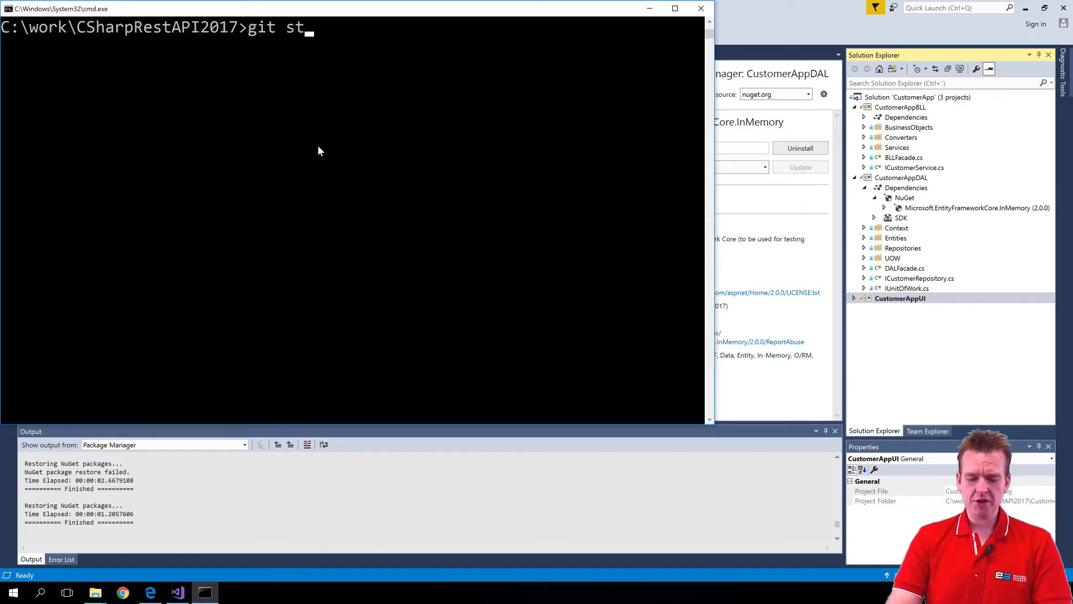
text(atus)
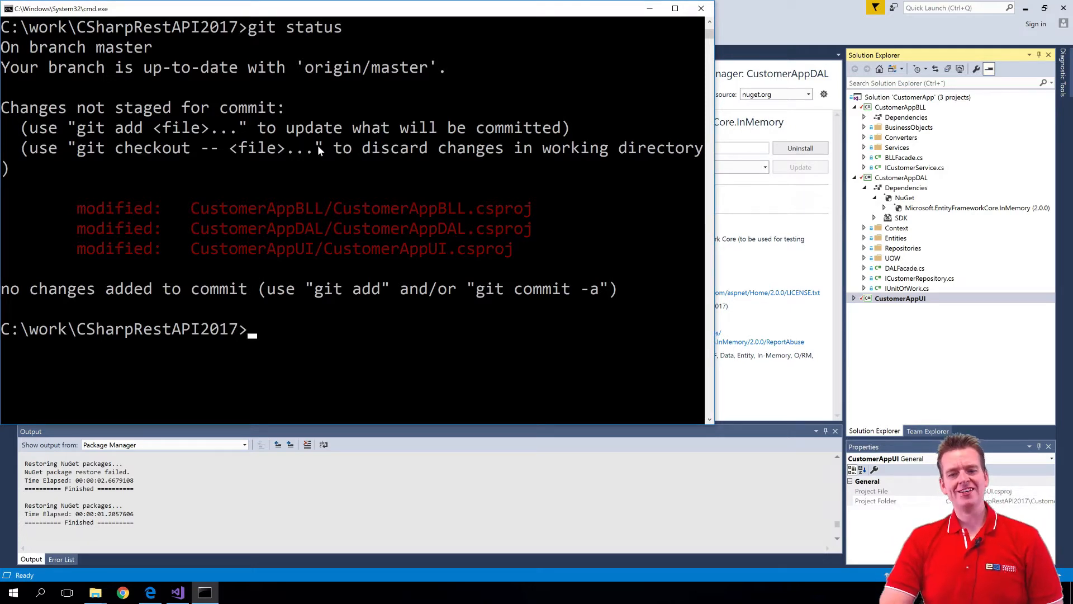
mouse_move(246, 336)
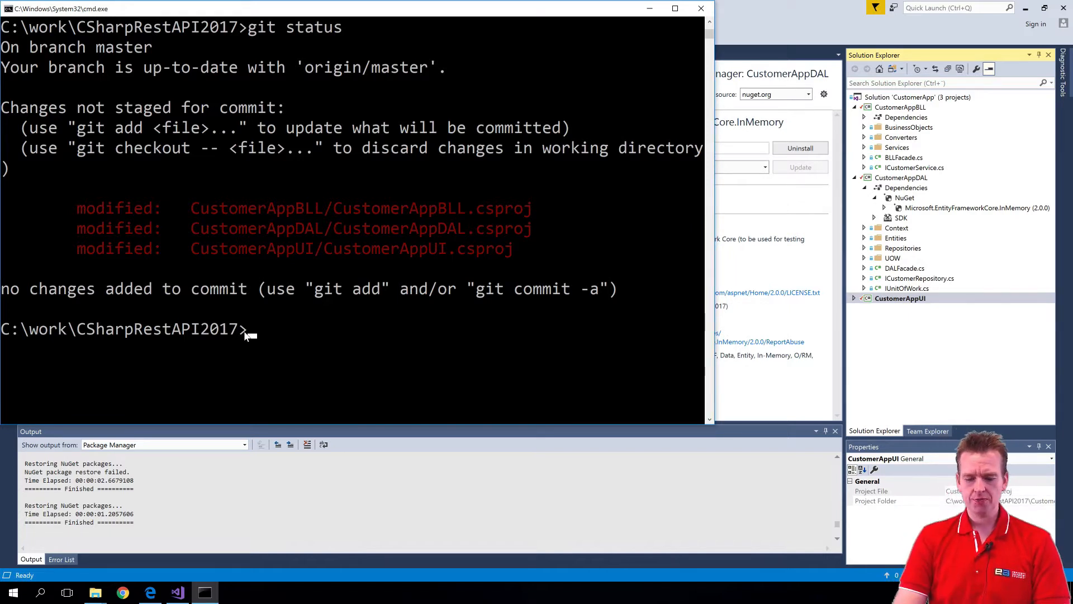
text(git)
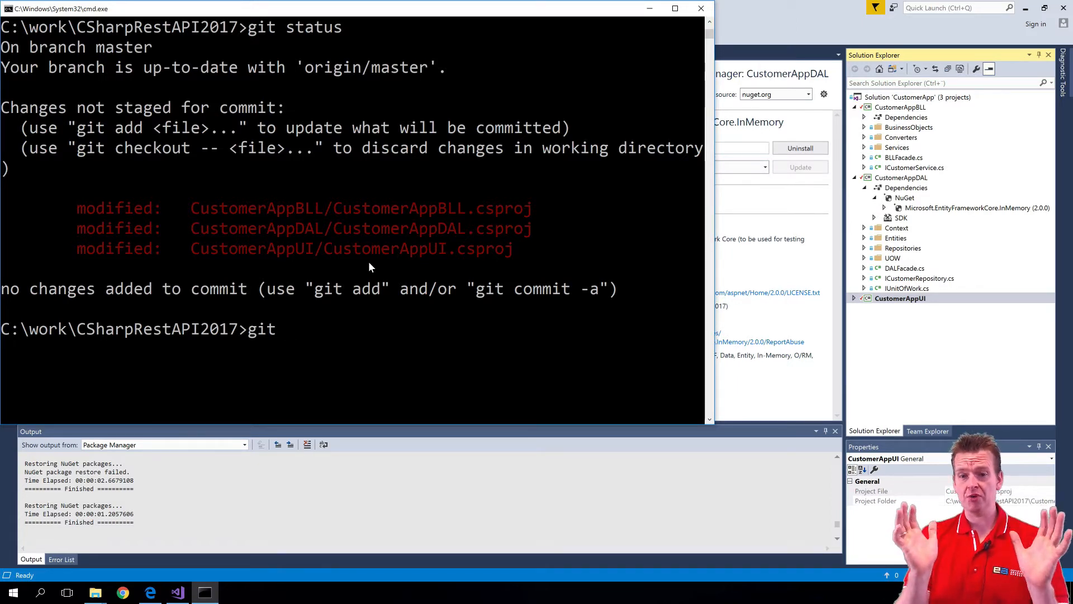
Enter the command git commit -am "Changed to version 2.0" without running it
text(commit -)
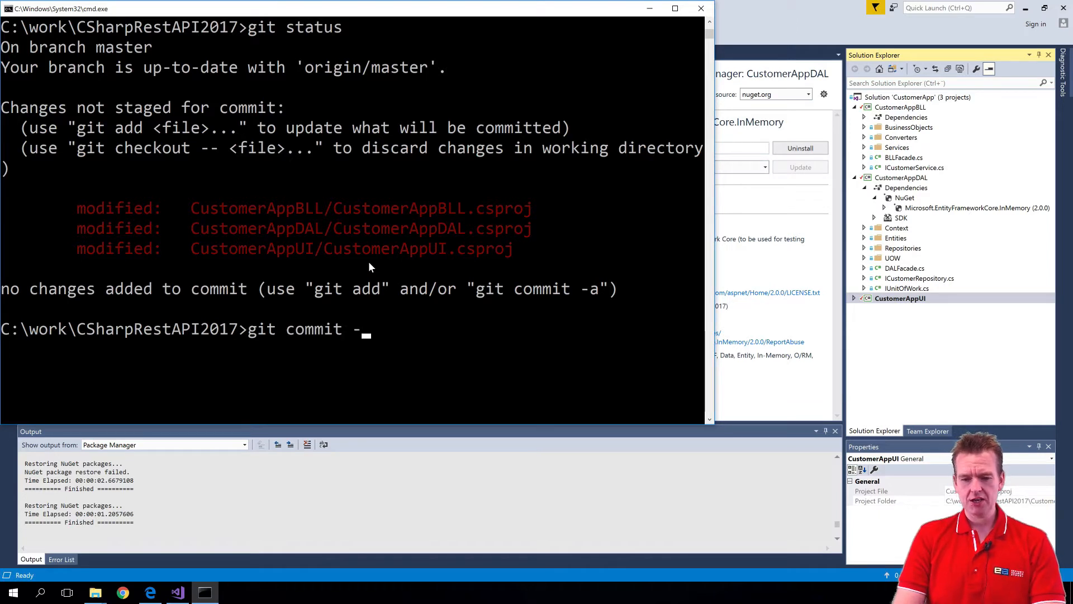
text(a)
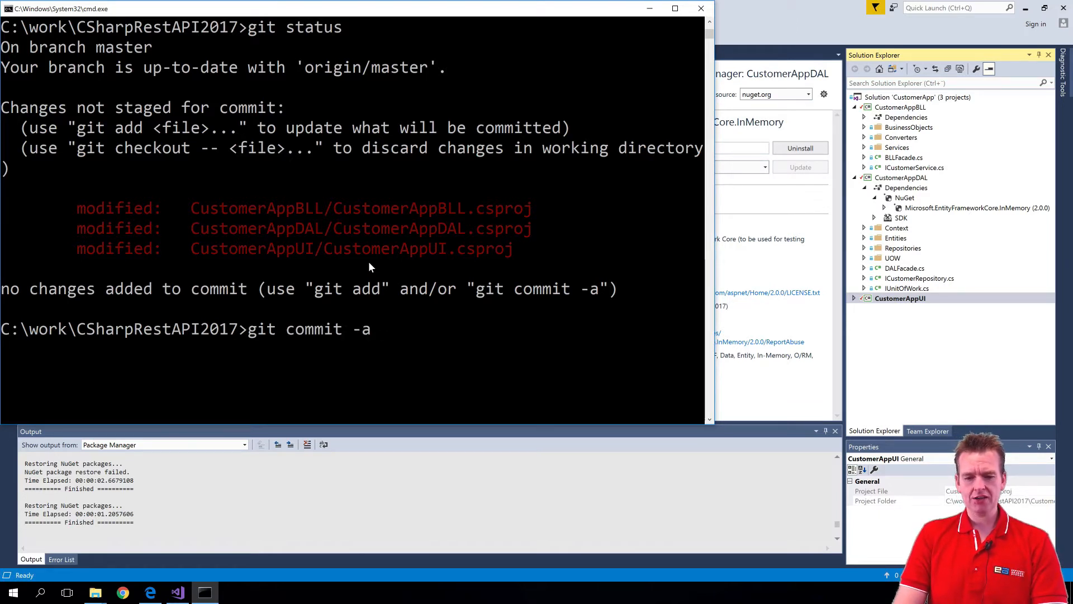
text(m)
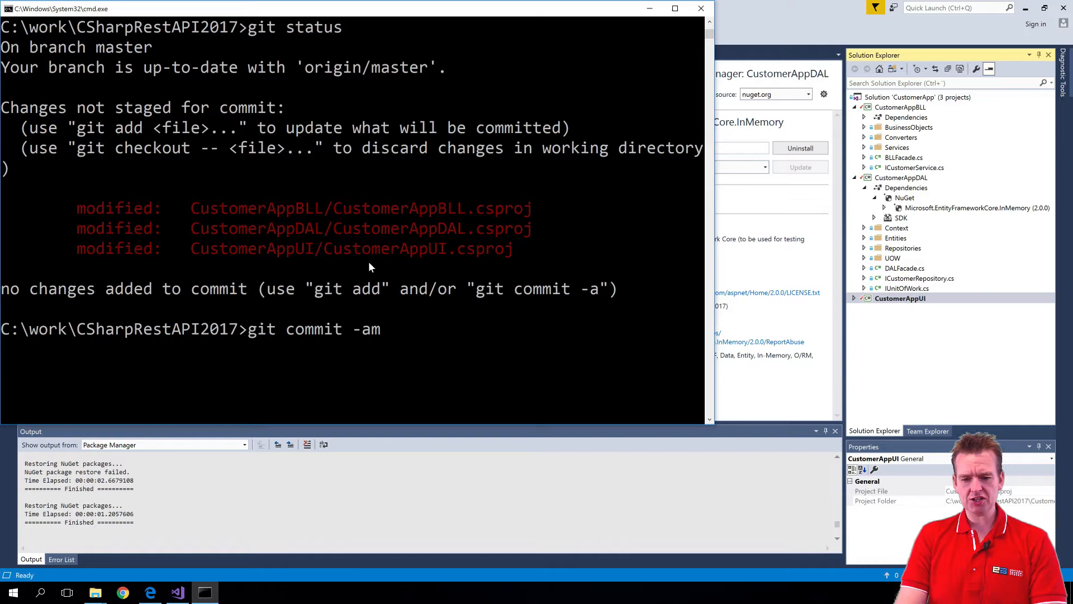
text(")
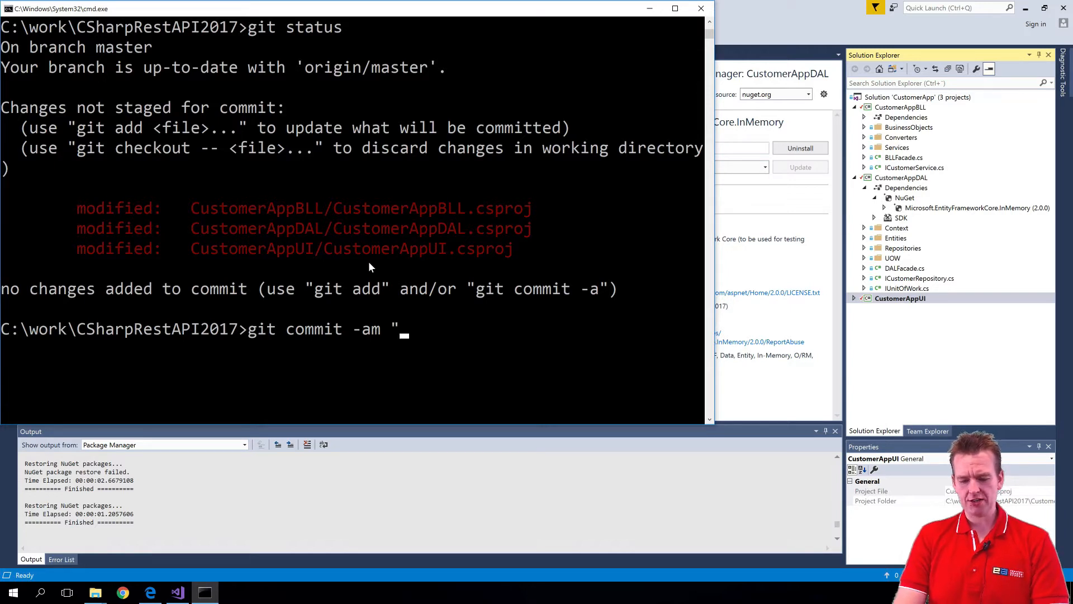
text(Changed to)
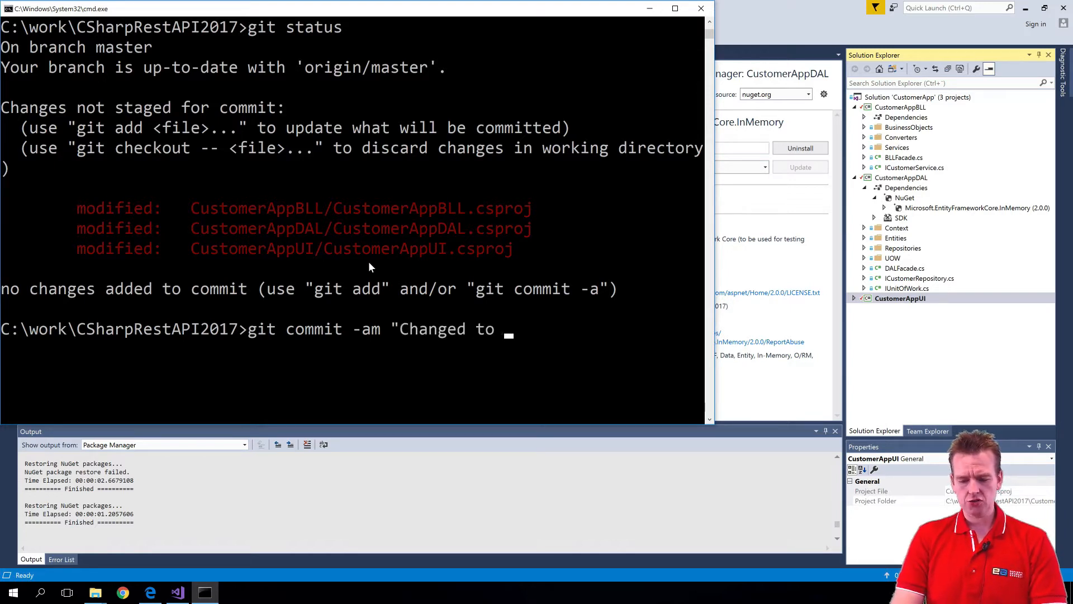
text(version 2.0)
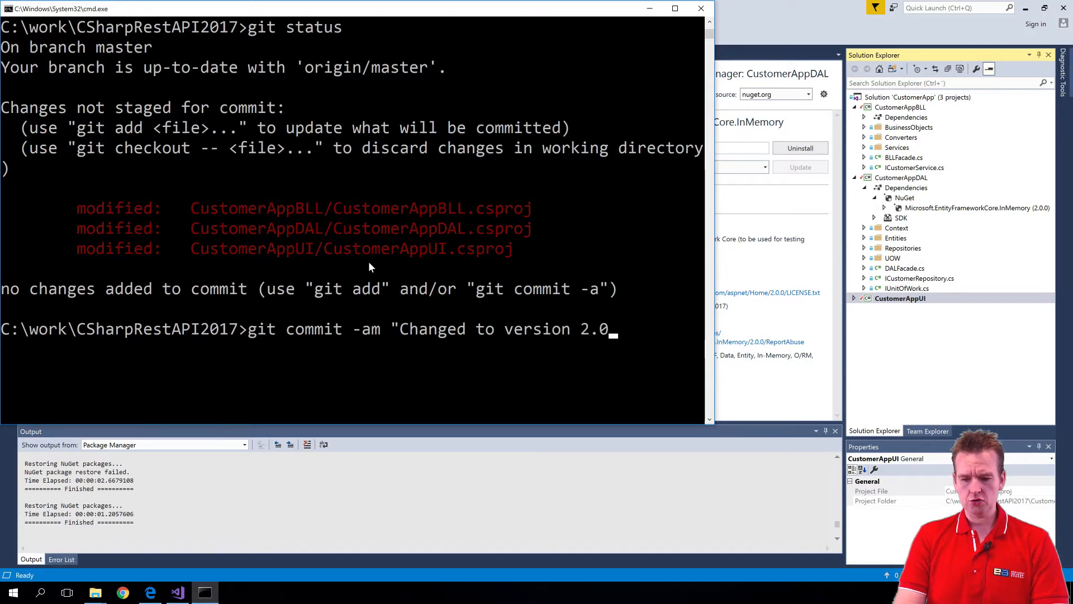
text(")
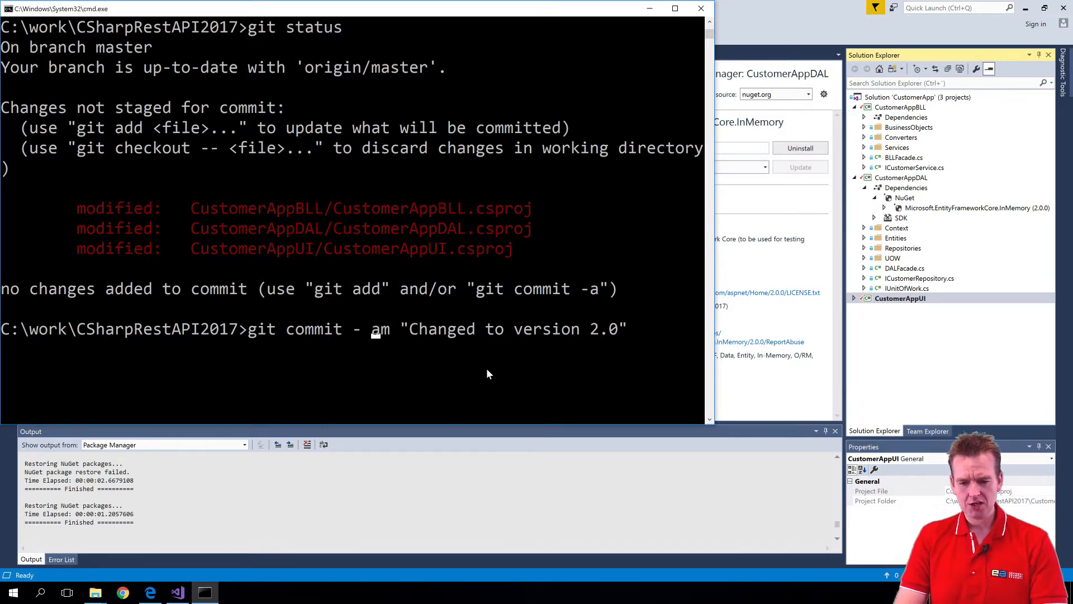
Rewrite the flags as -a -m and run the 'Changed to version 2.0' commit
text(-a -m)
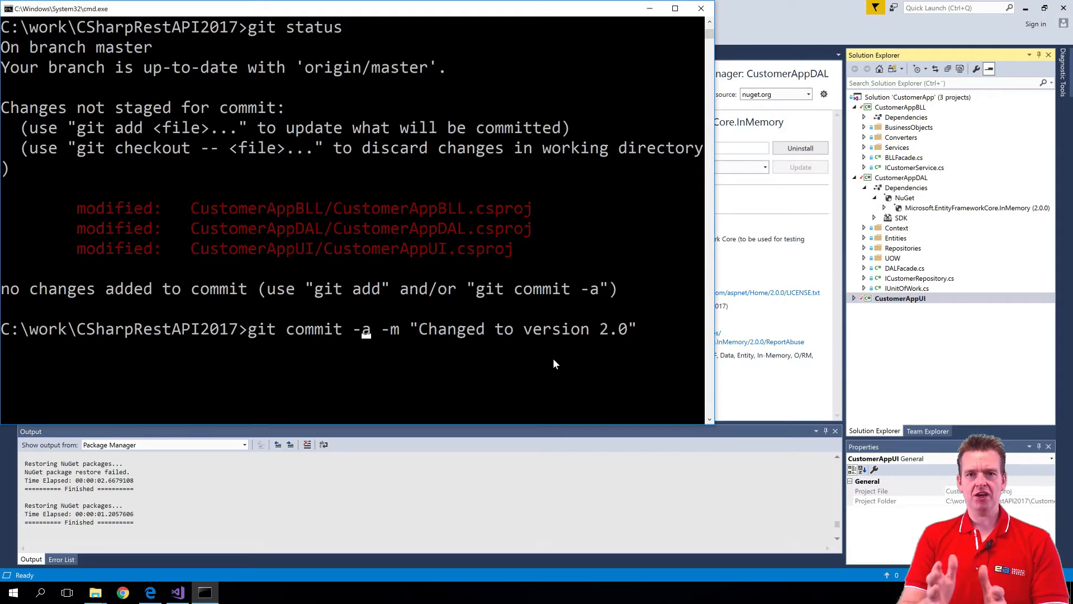
key(enter)
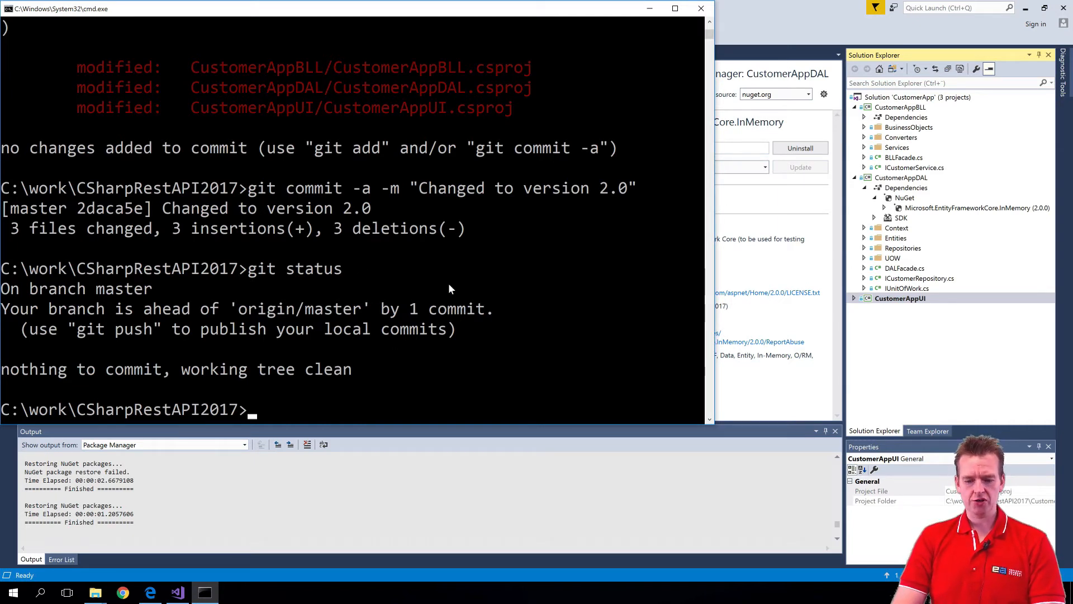
Run git pull, which reports already up to date, and begin entering git push
text(git pull)
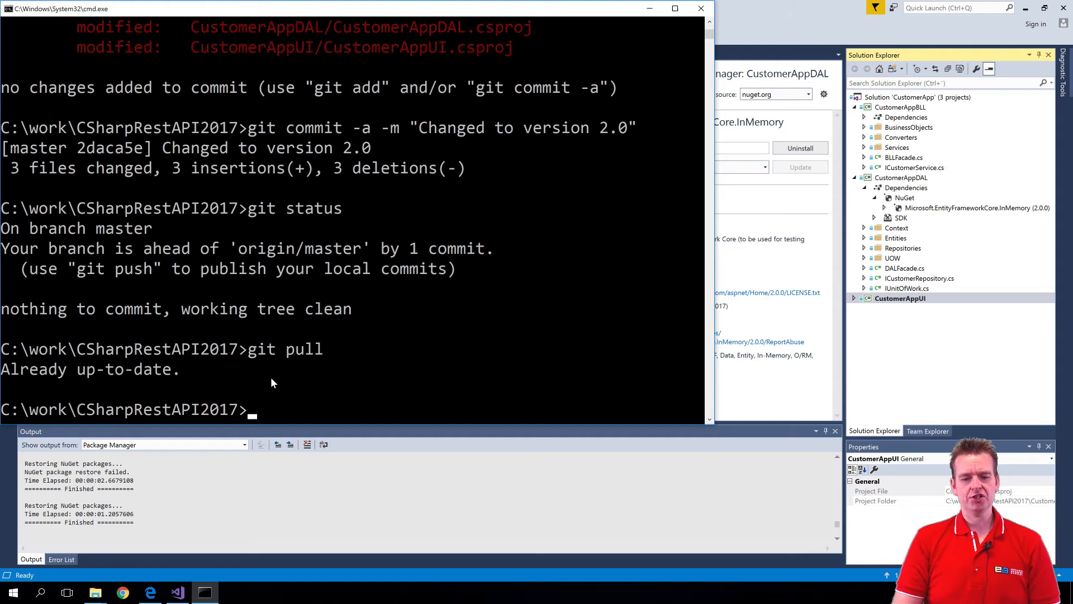
text(git pus)
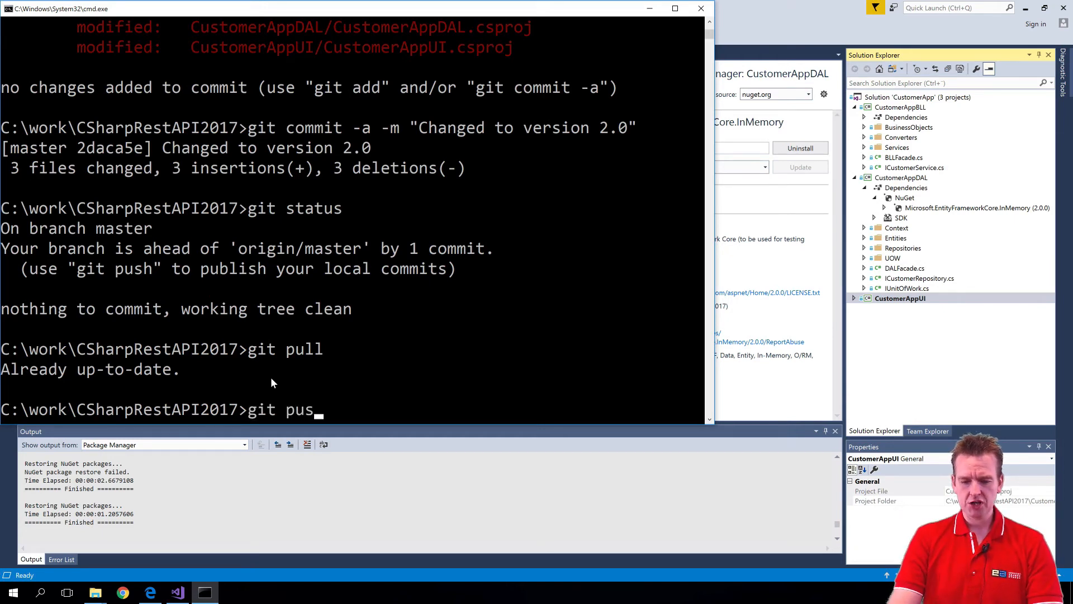